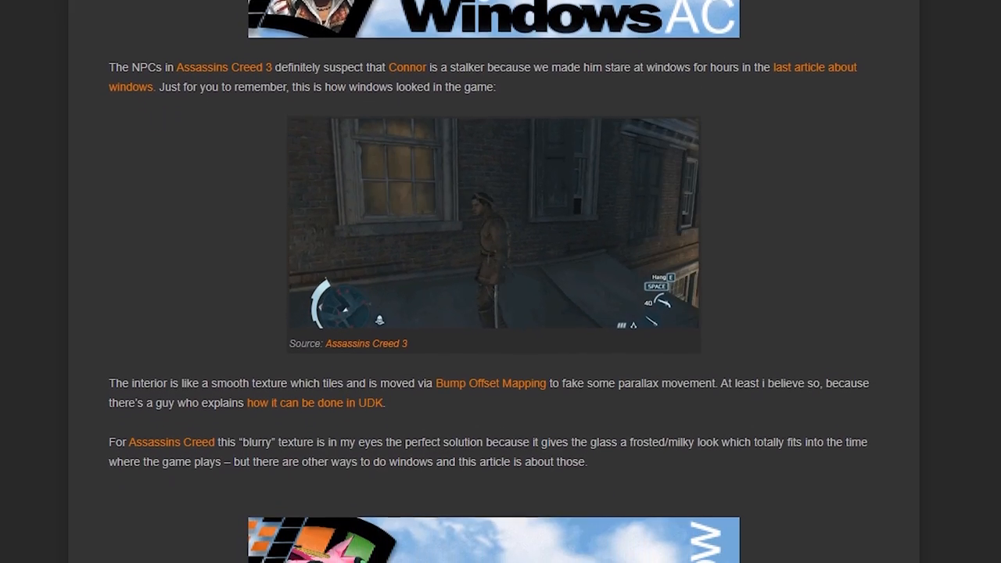
Set the Interior Map Tiling X and Y to 5 and the cube's scale to 7, 7, 7.
scroll("down", 3)
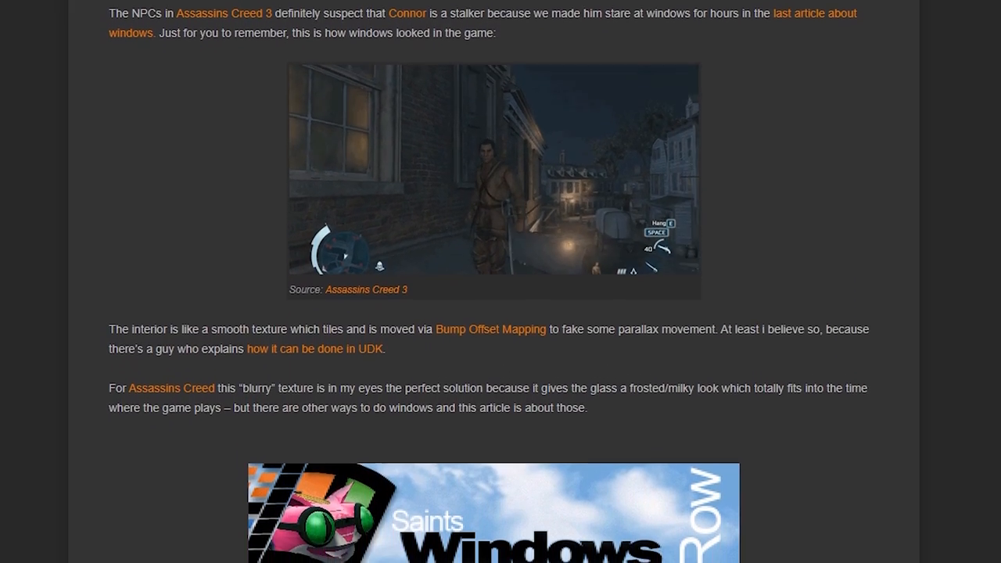
scroll("down", 3)
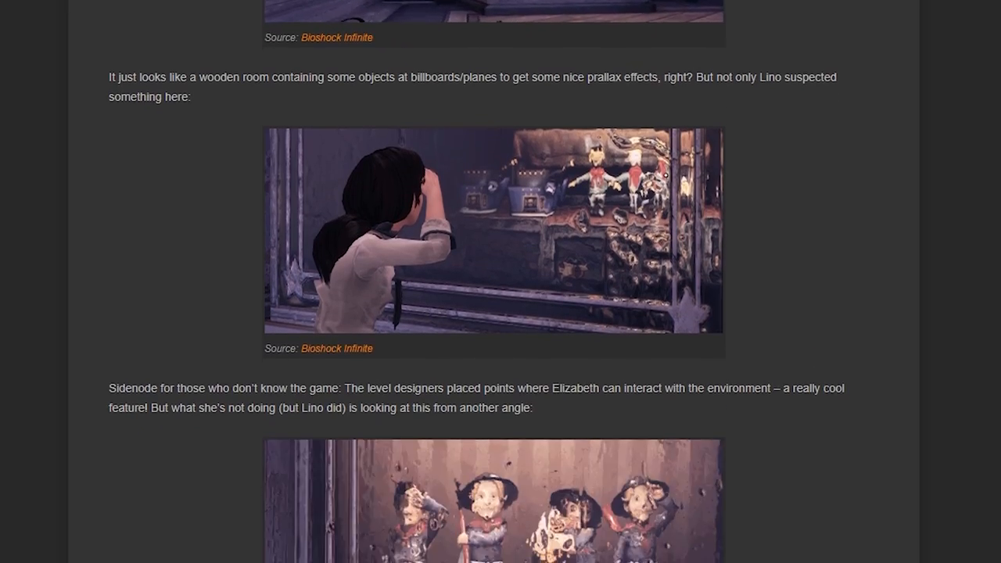
scroll("down", 3)
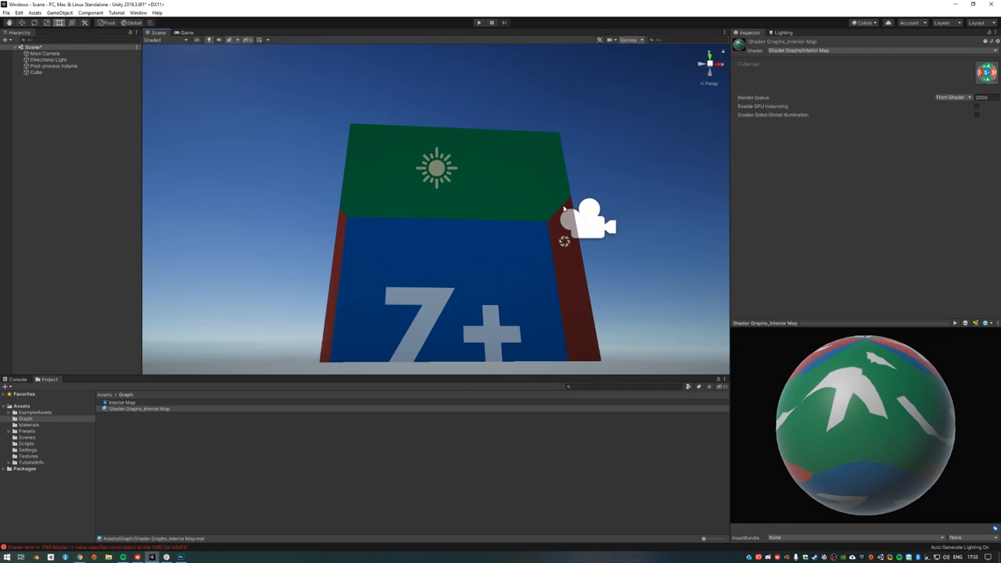
double_click(140, 408)
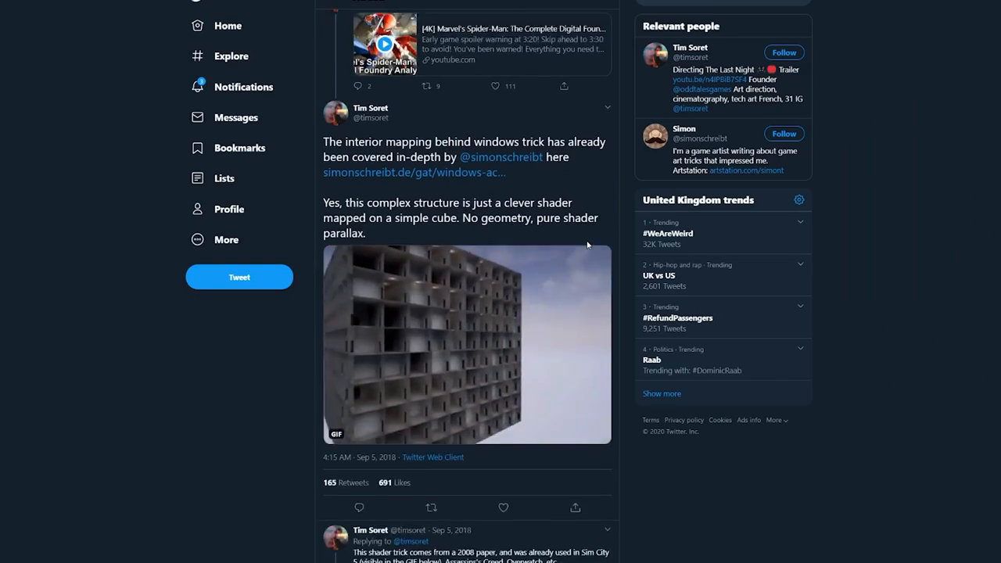
scroll("down", 3)
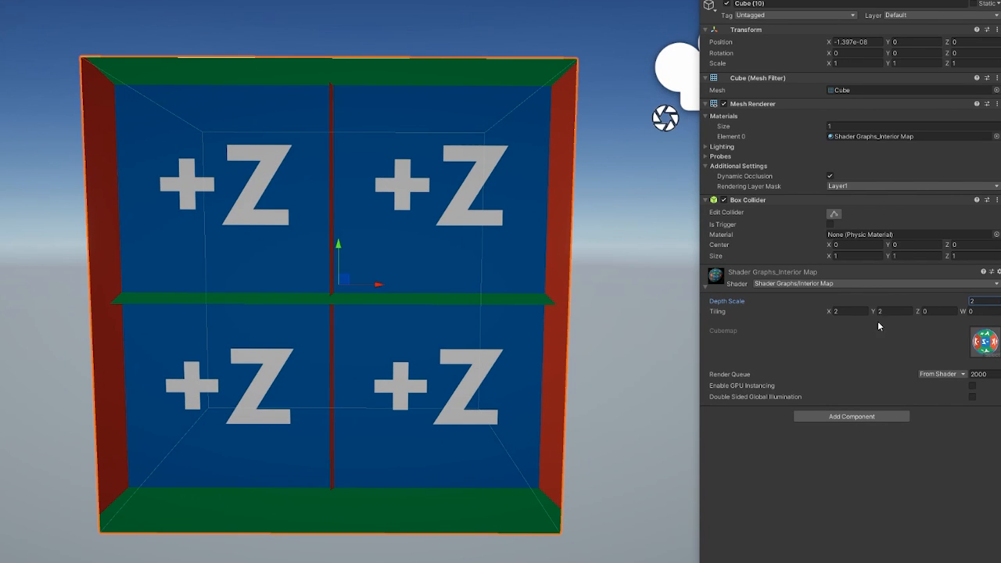
type("5")
left_click(855, 63)
type("7")
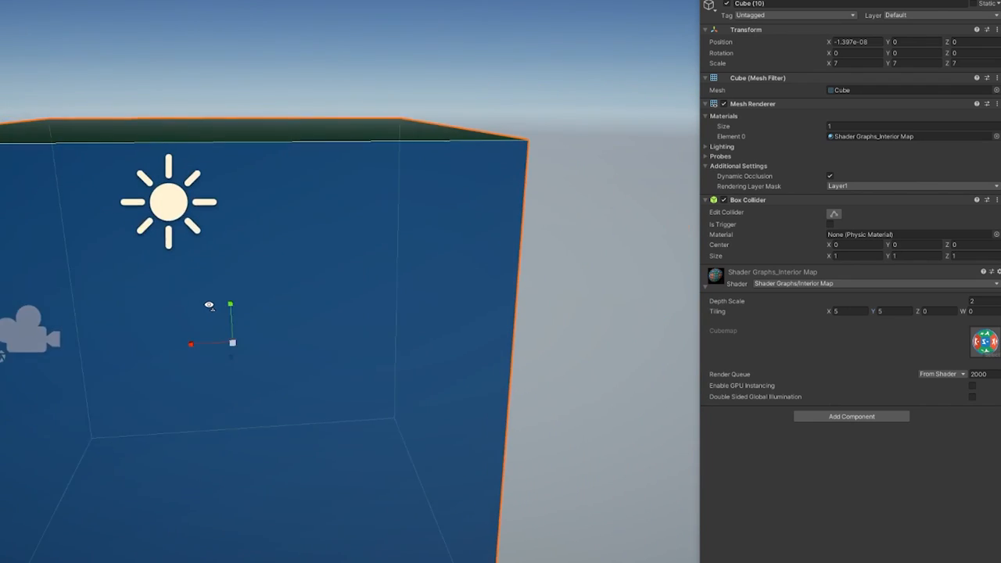
left_click(857, 41)
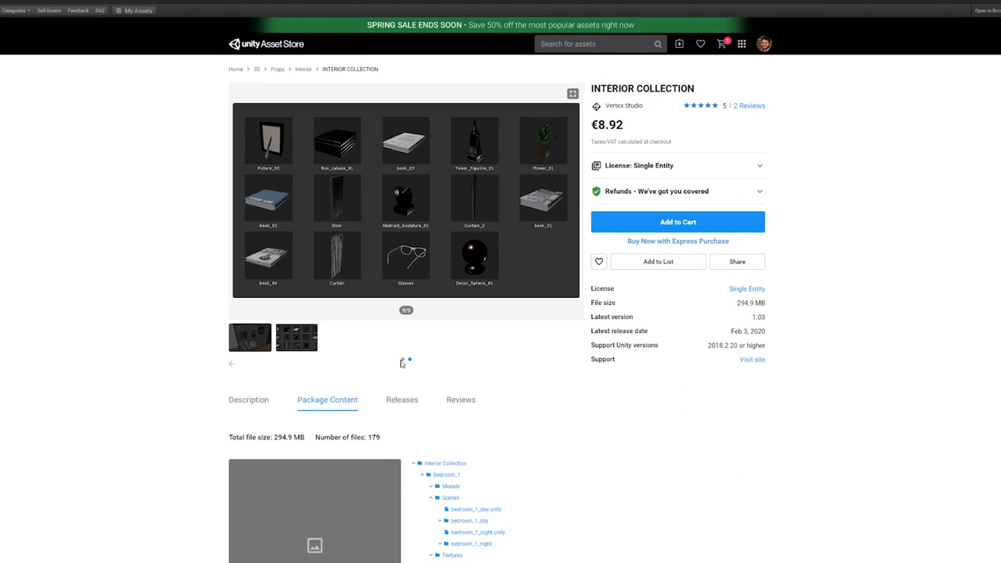
Return from the Interior Collection page to the Asset Store's 'Interior' search results.
left_click(678, 222)
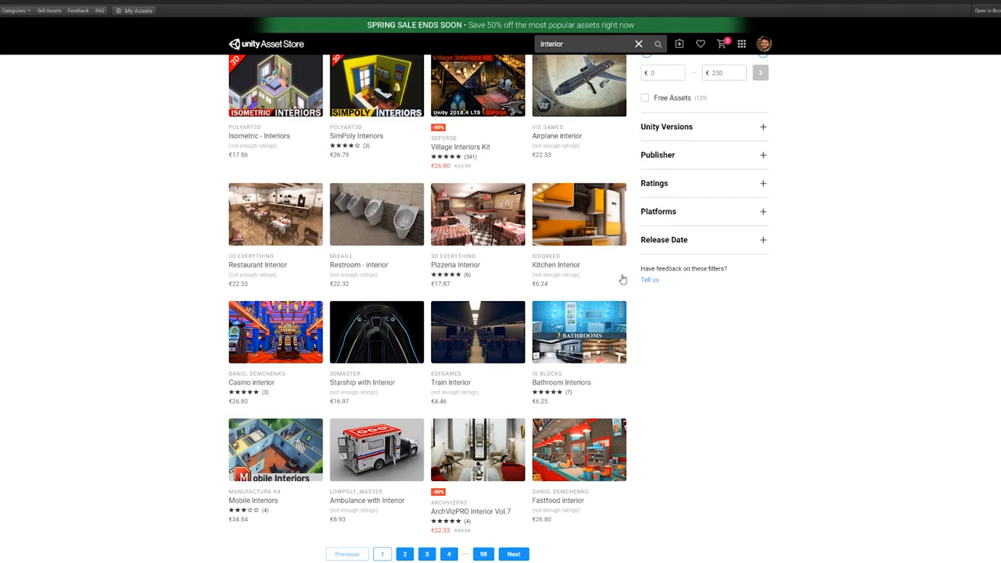
left_click(579, 213)
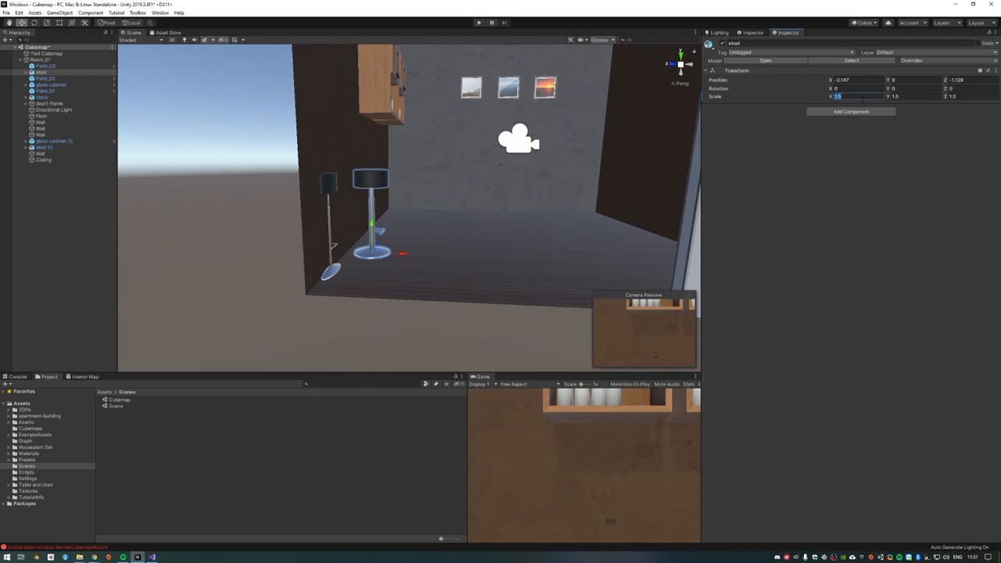
Select the Cube and enter -2 in the Interior Map material's Tiling X field.
left_click(52, 84)
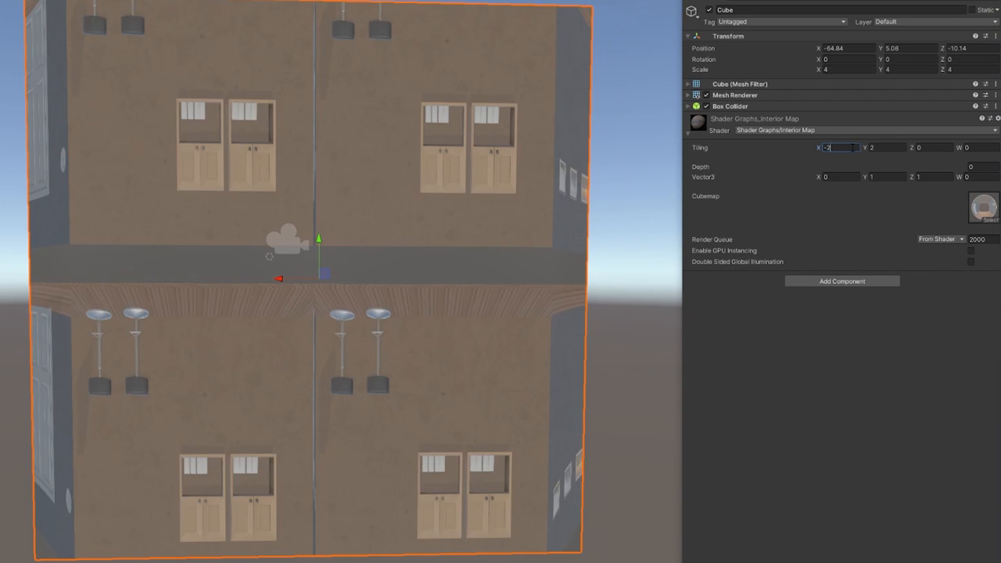
type("-2")
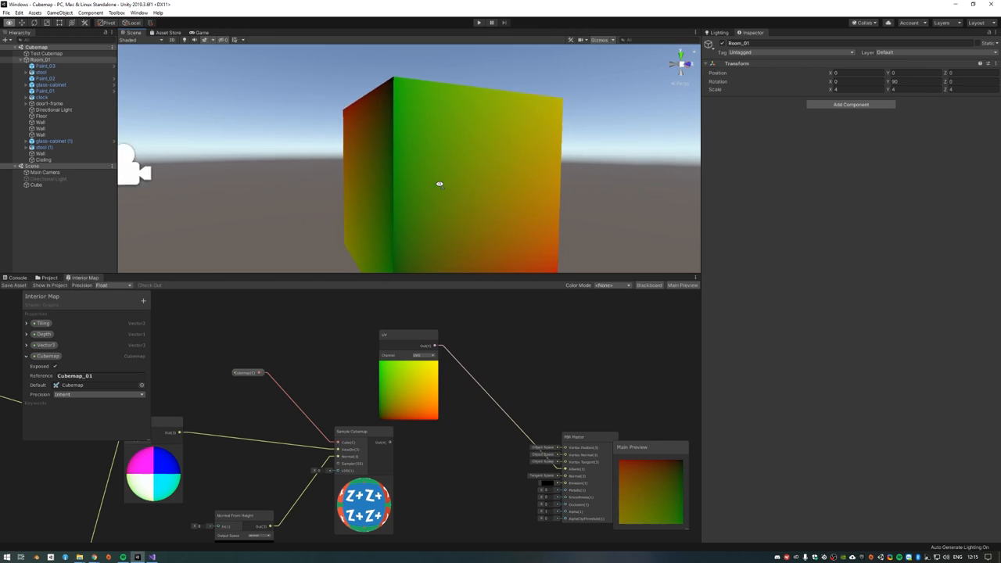
Review the Interior Map shader graph and orbit the cube to show its stacked tiled rooms.
left_click_drag(438, 184, 465, 215)
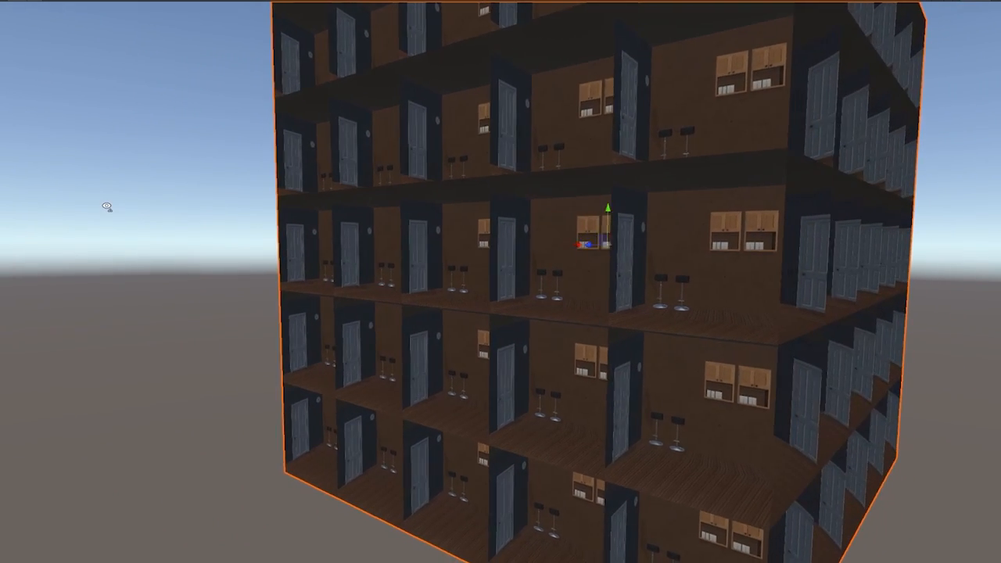
left_click_drag(102, 206, 939, 319)
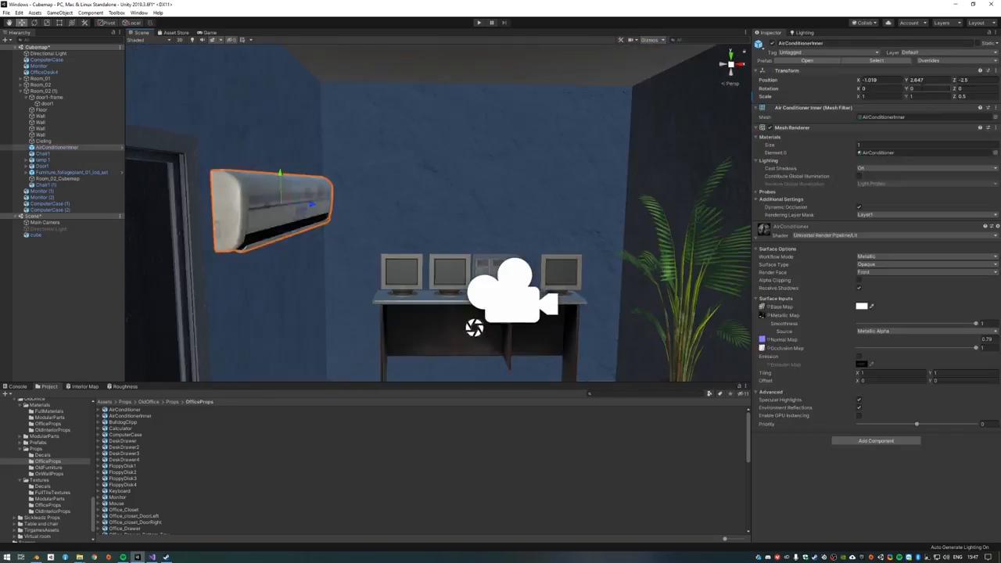
Switch to the office room scene with monitors, desk, plant and air conditioner.
left_click(479, 22)
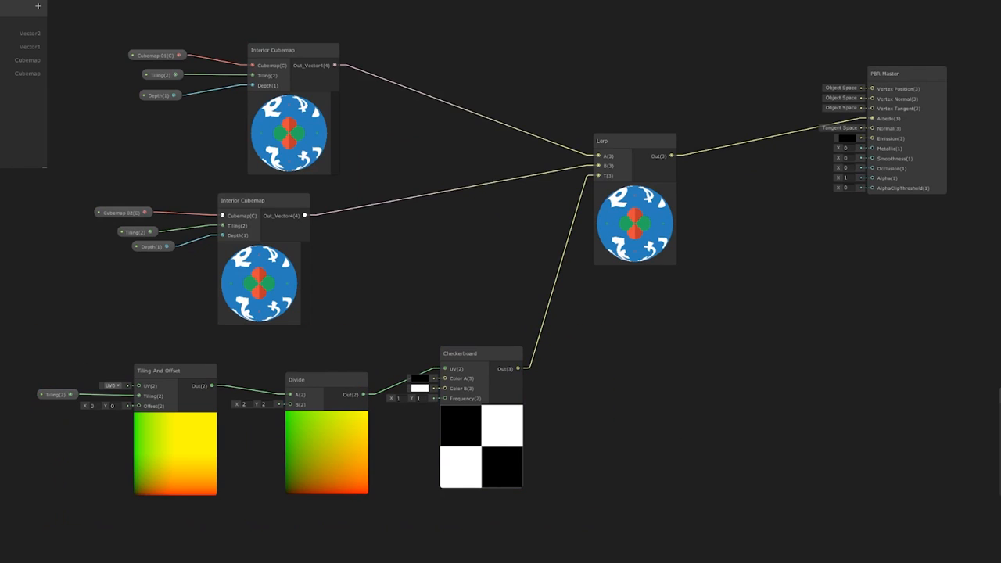
Wire two Interior Cubemap nodes into a checkerboard-driven Lerp feeding PBR Master Albedo.
left_click(272, 50)
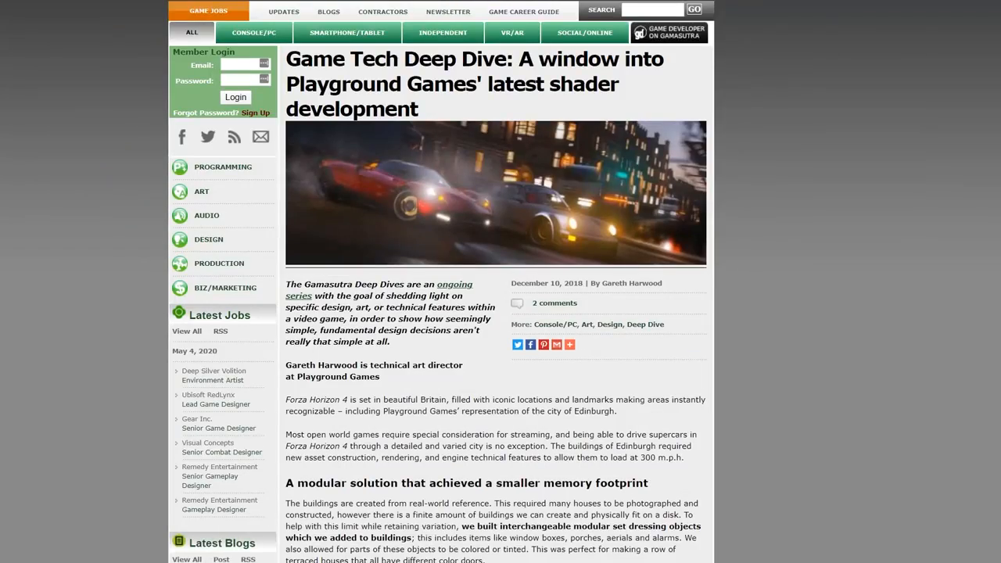
Scroll the Forza Horizon 4 shader article to the window, curtain and interior atlas images.
scroll("down", 3)
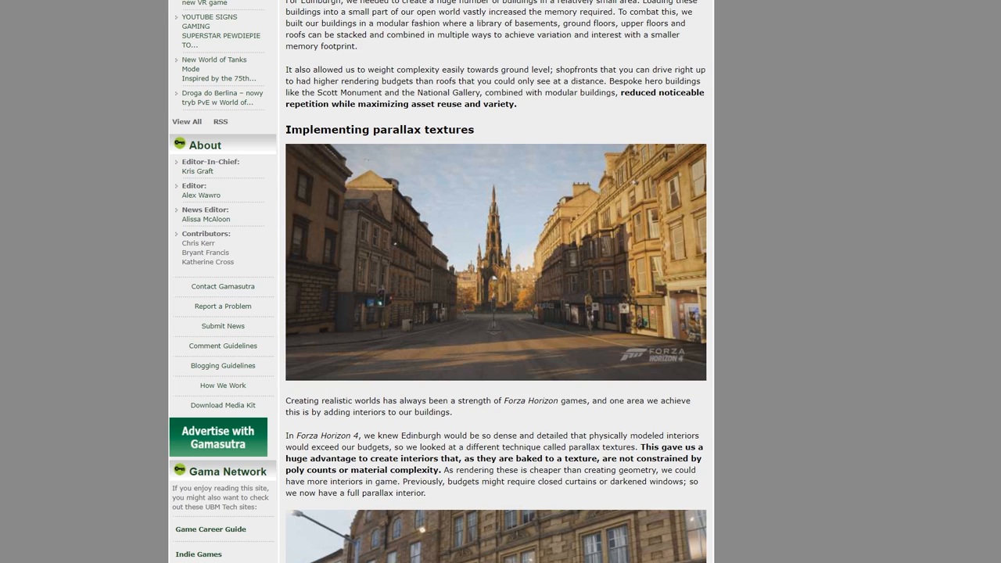
scroll("down", 3)
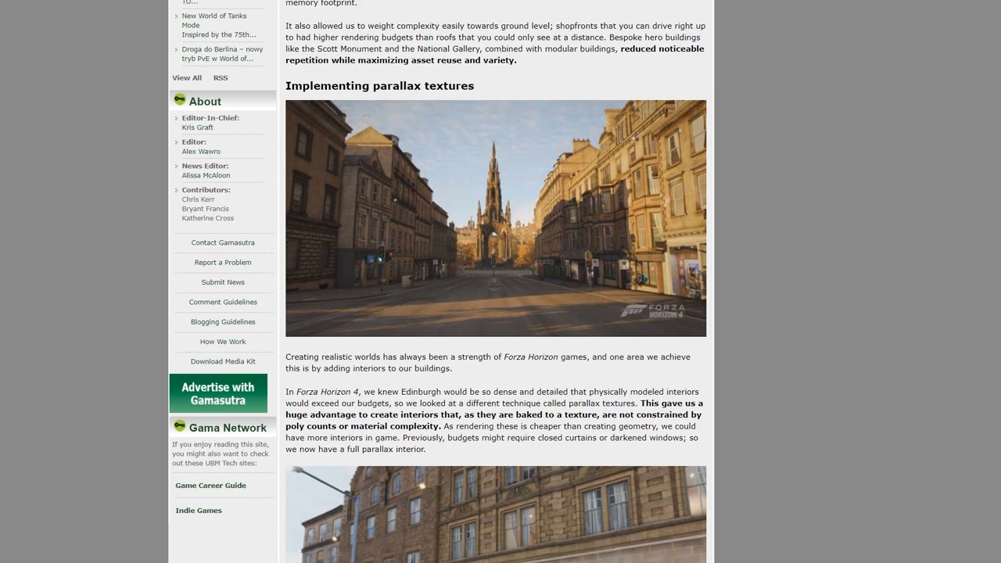
scroll("down", 3)
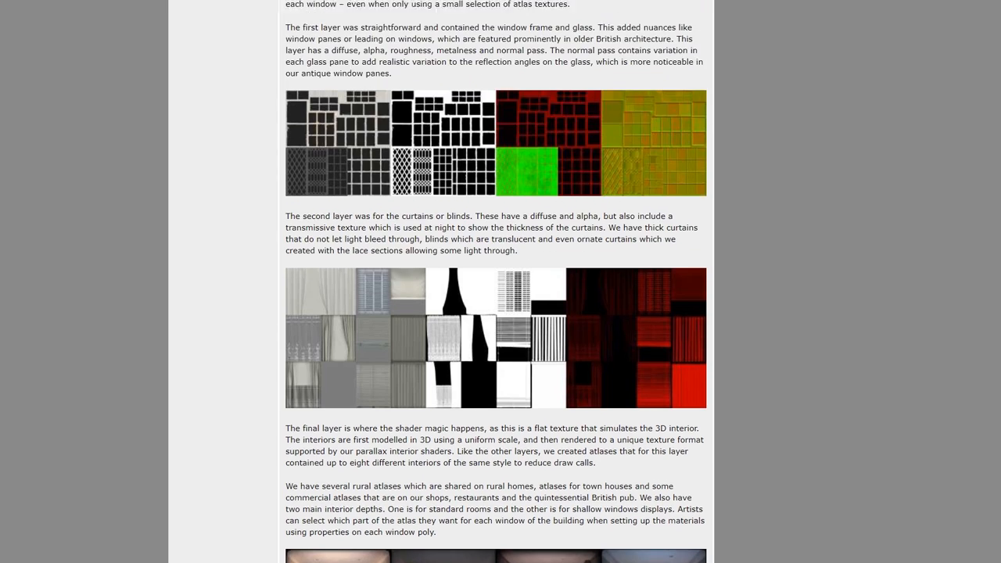
scroll("down", 3)
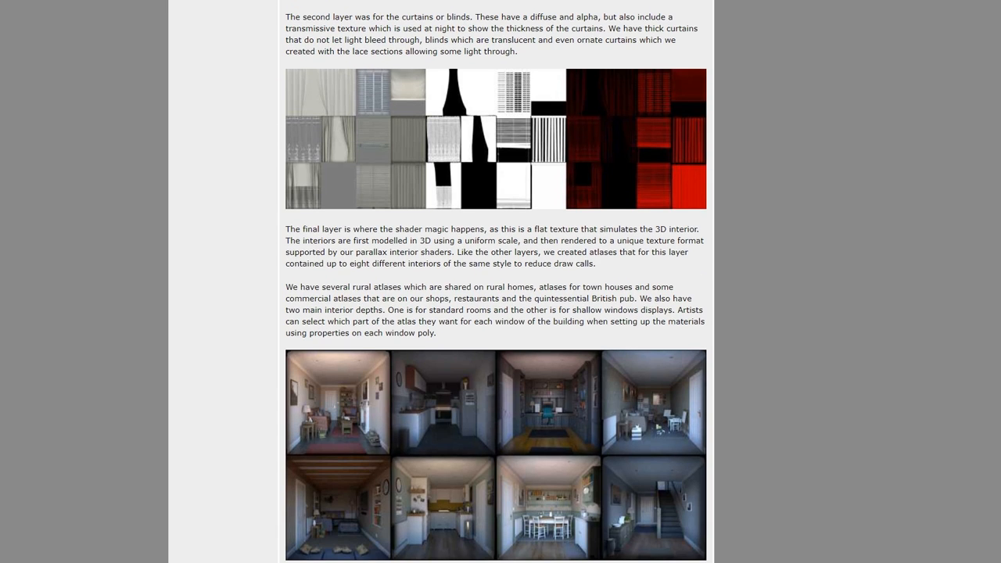